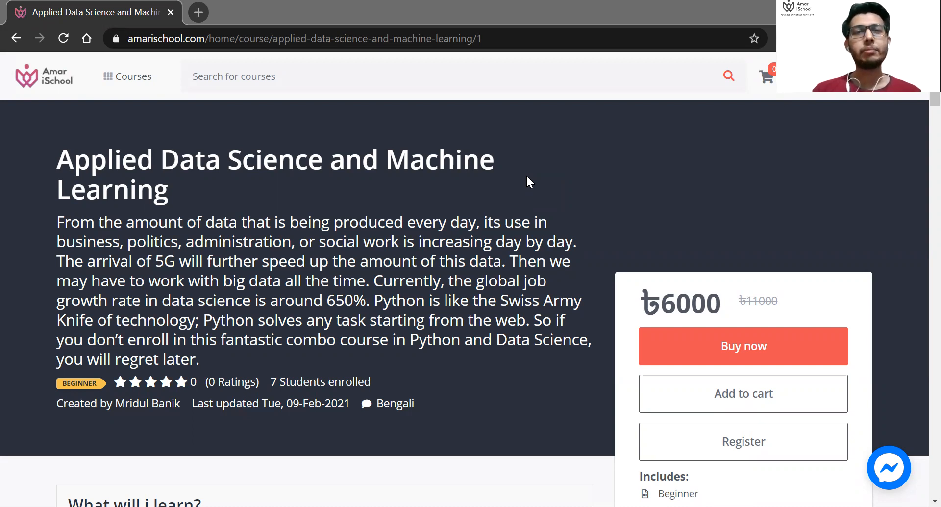
pyautogui.moveTo(420, 193)
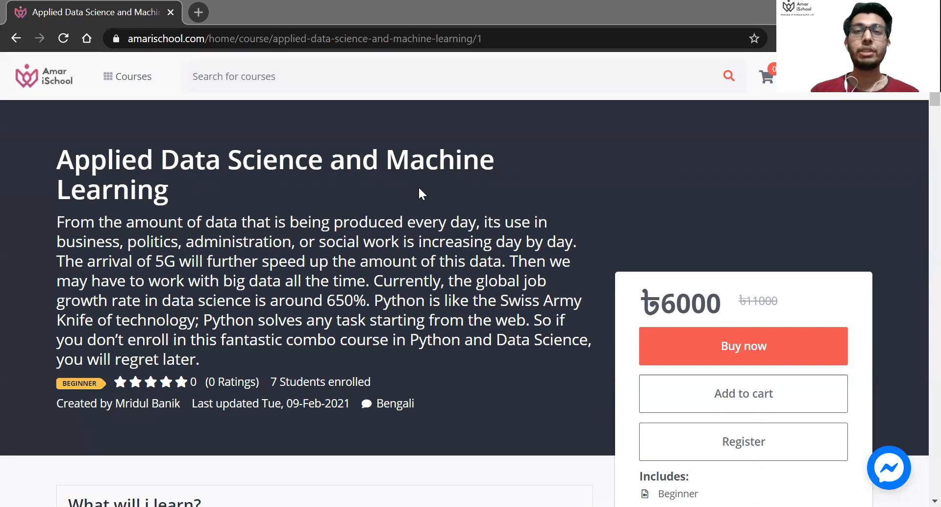
pyautogui.moveTo(410, 245)
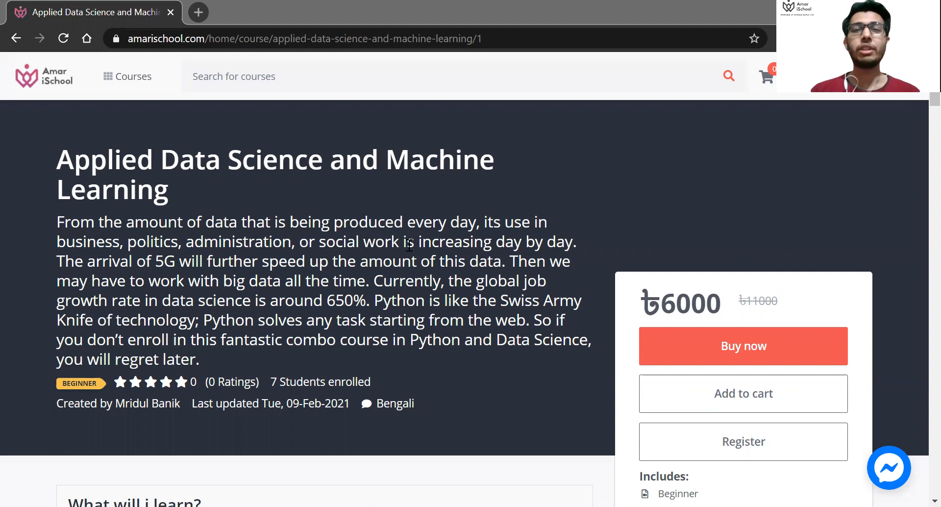
# Step: Scroll past the What will I learn and Requirements sections into the Description curriculum table
pyautogui.scroll(-3)
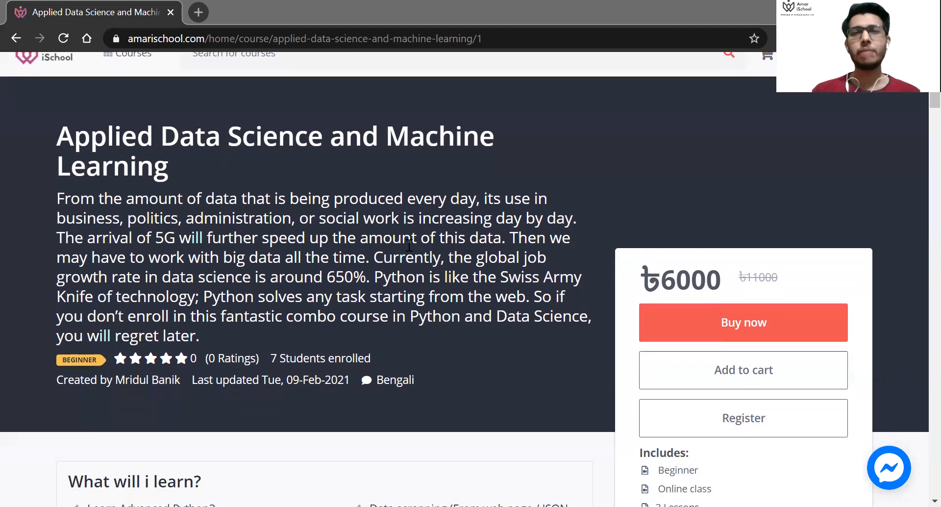
pyautogui.scroll(-3)
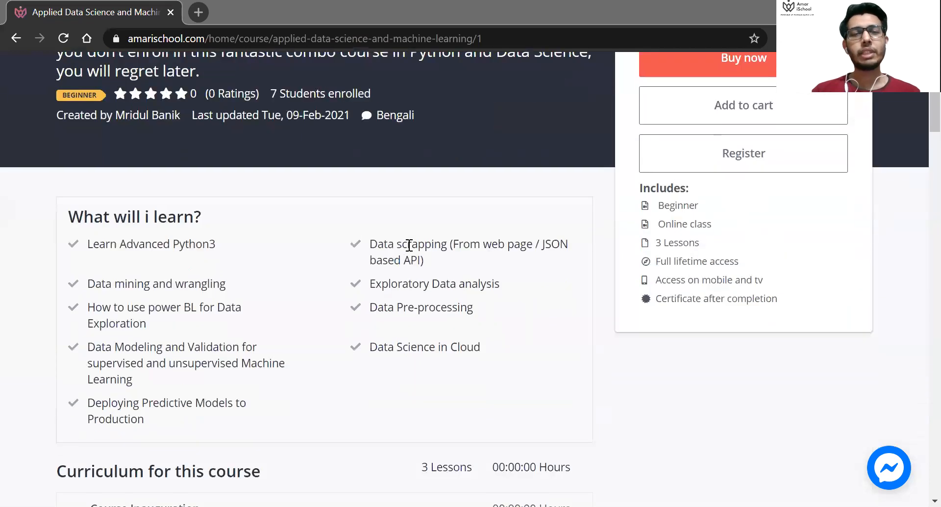
pyautogui.scroll(-3)
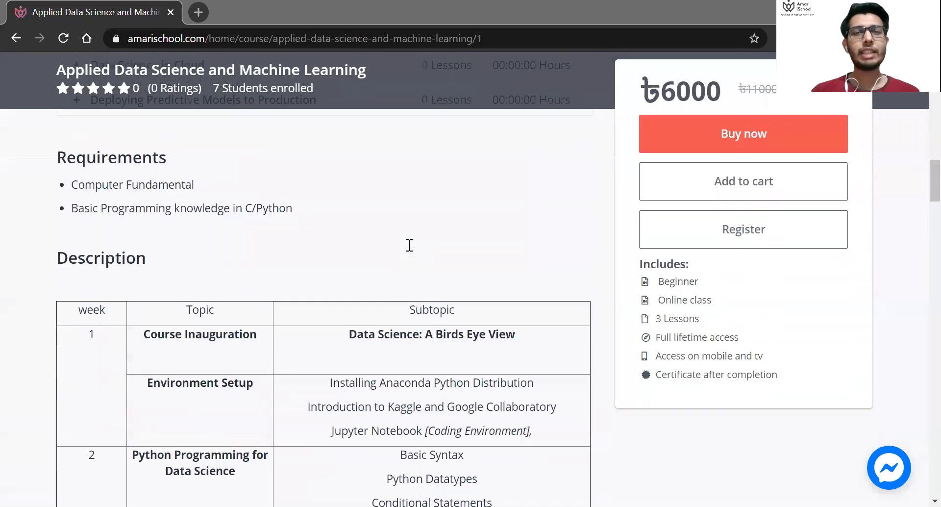
pyautogui.scroll(-3)
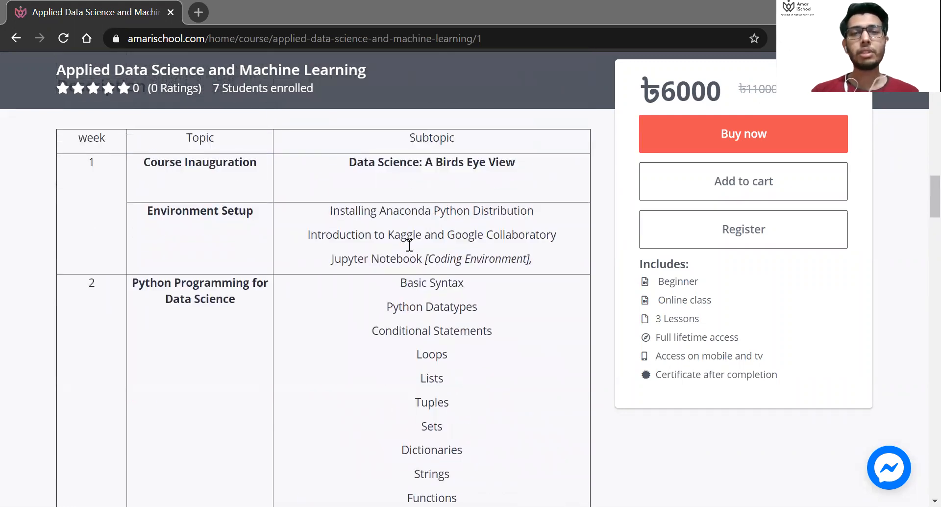
pyautogui.scroll(-3)
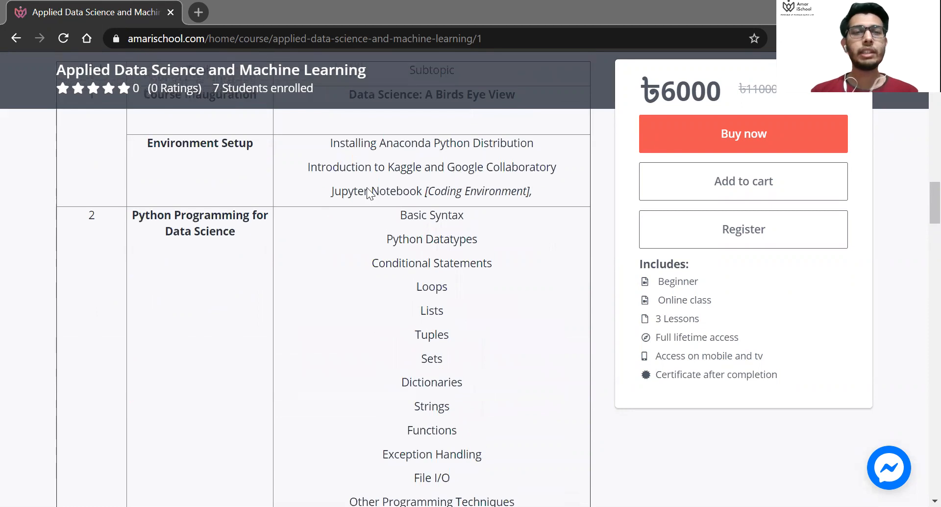
pyautogui.scroll(-3)
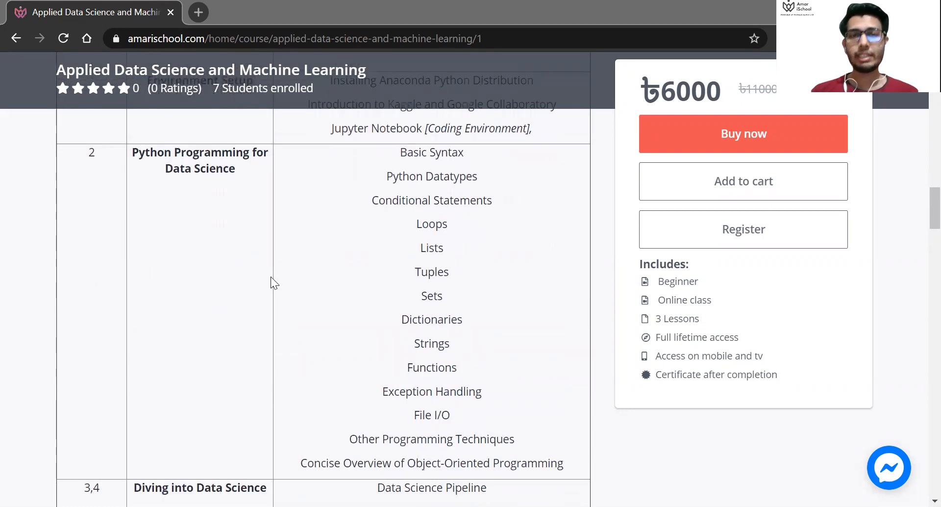
# Step: Read the table's week 1–8 rows from environment setup through preprocessing down to the Power BI row
pyautogui.scroll(-3)
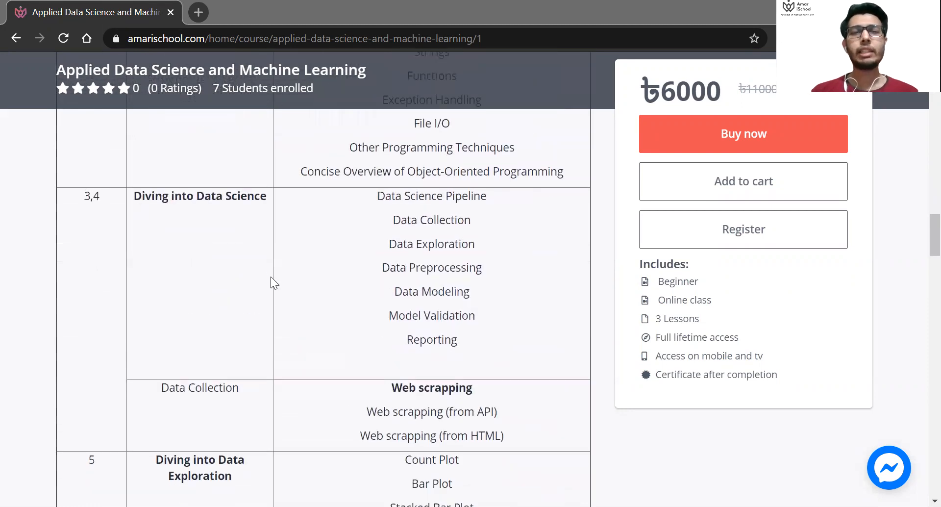
pyautogui.scroll(-3)
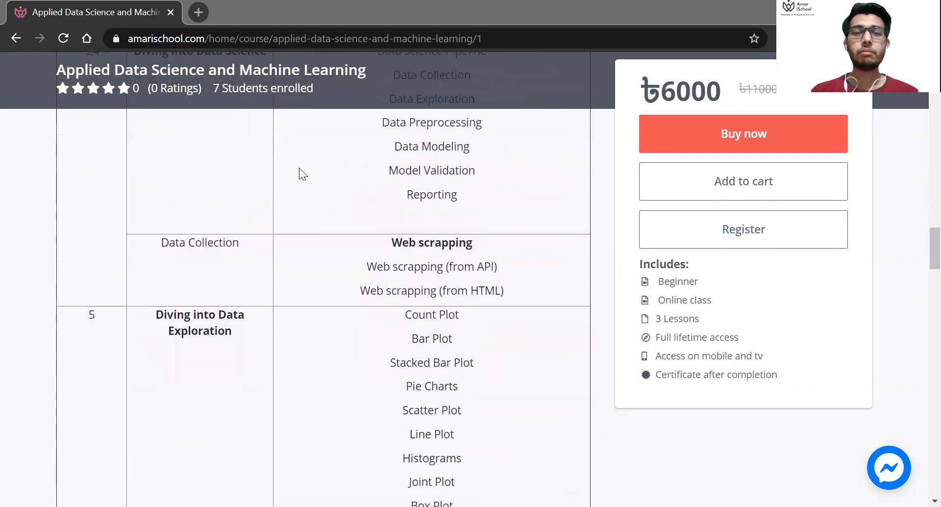
pyautogui.scroll(-3)
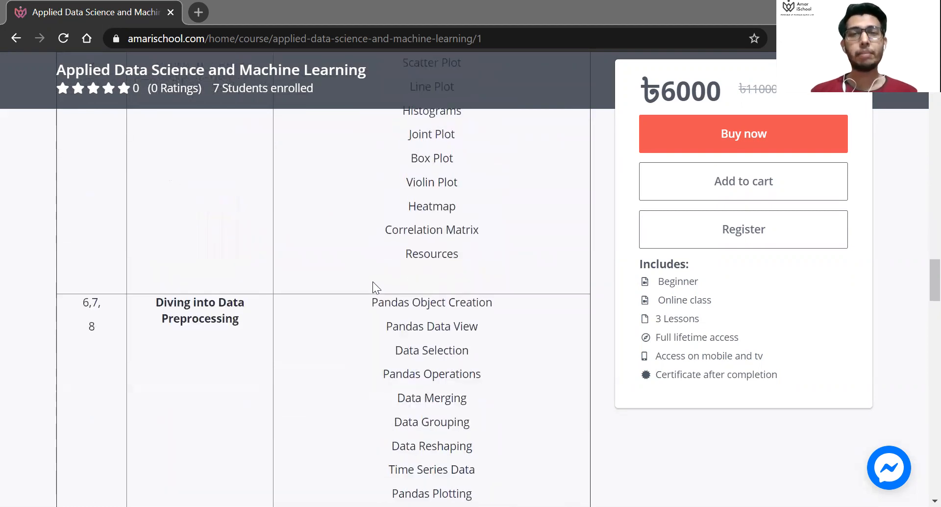
pyautogui.scroll(-3)
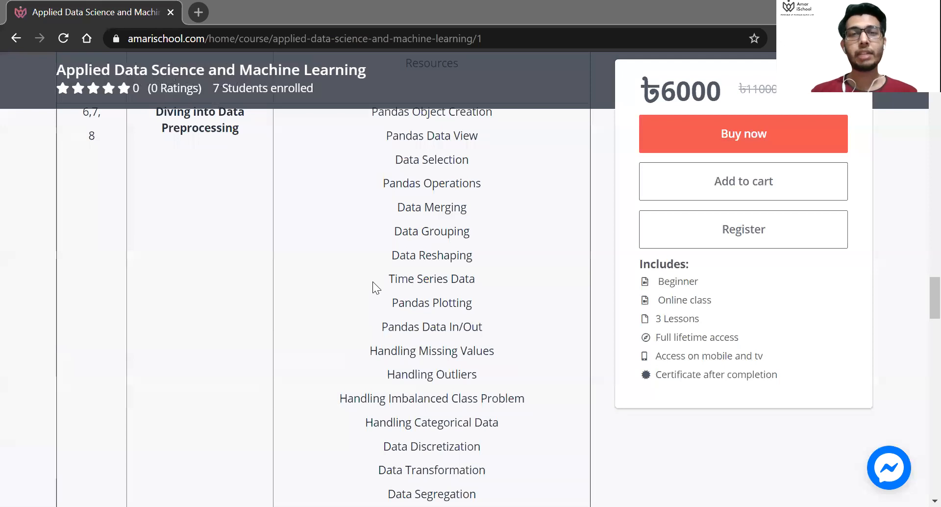
pyautogui.scroll(-3)
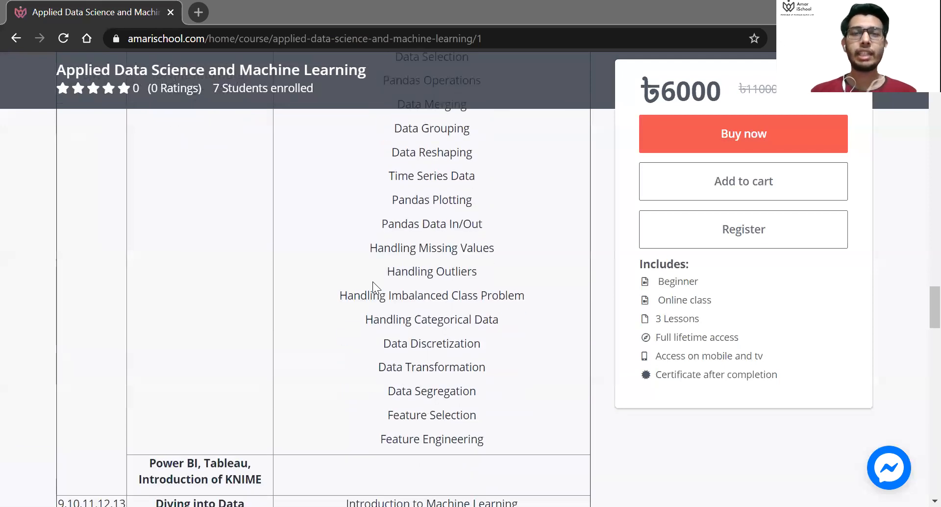
pyautogui.scroll(-3)
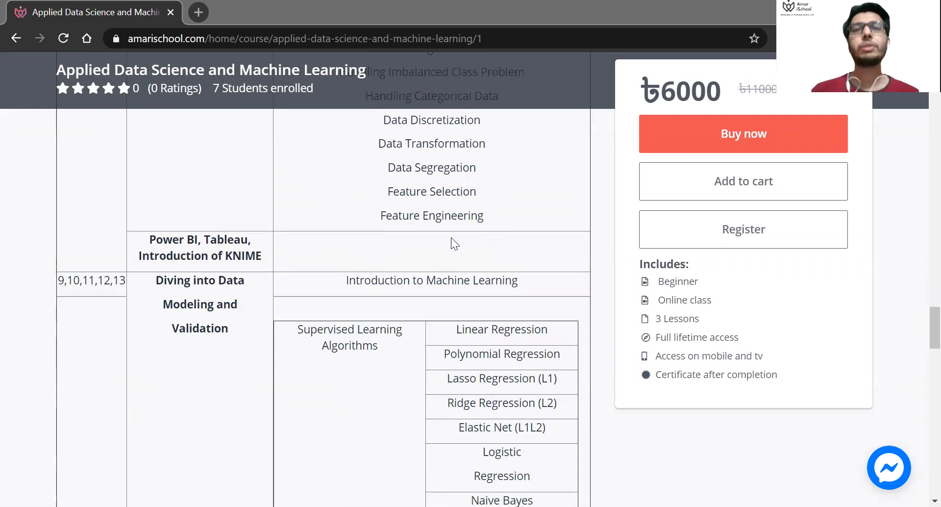
# Step: Scroll through the Modeling and Validation rows showing supervised algorithms, overfitting, cross-validation and unsupervised algorithms
pyautogui.scroll(-3)
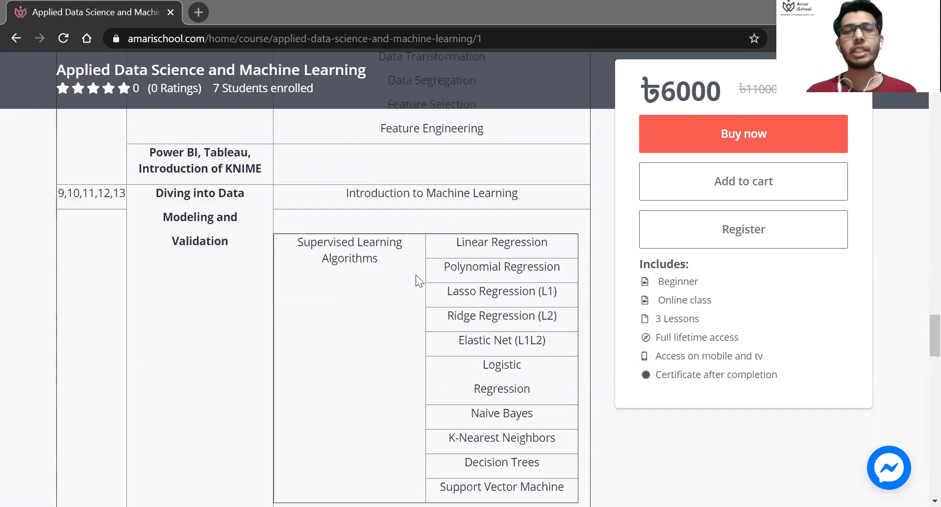
pyautogui.scroll(-3)
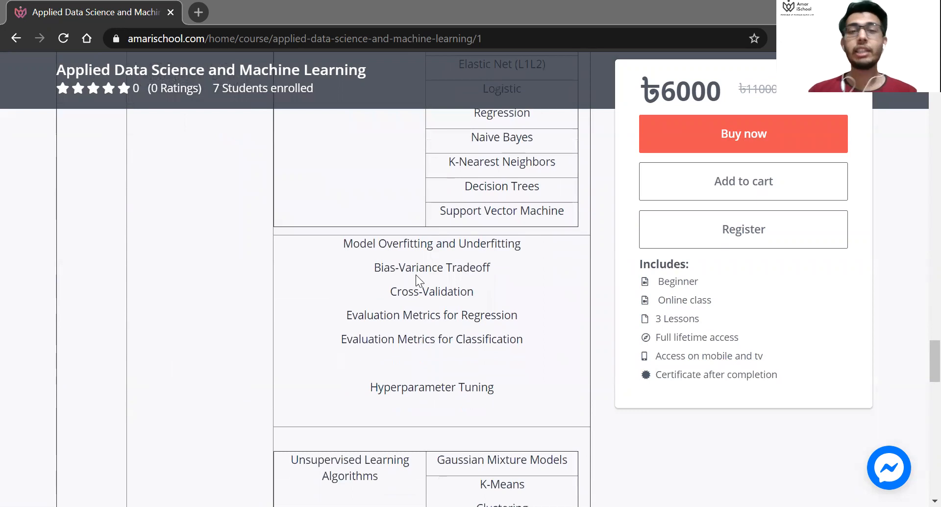
pyautogui.moveTo(420, 322)
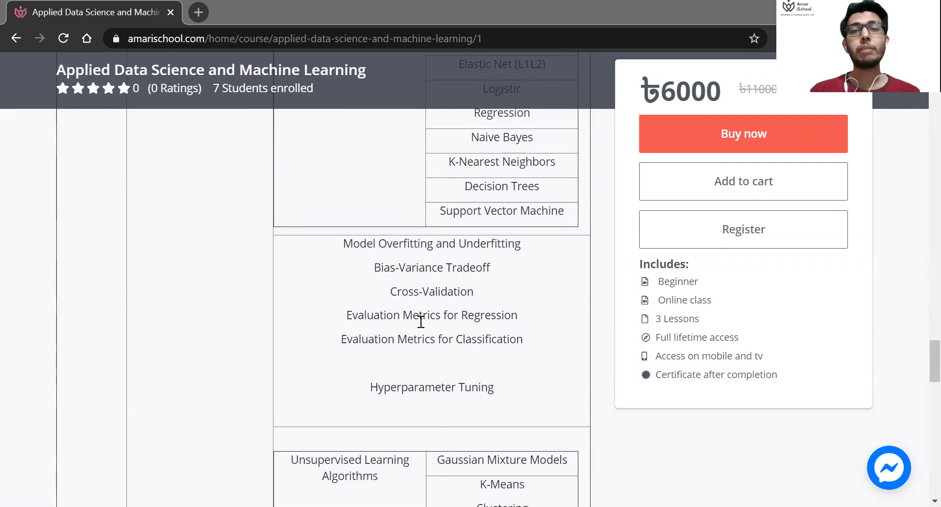
pyautogui.scroll(-3)
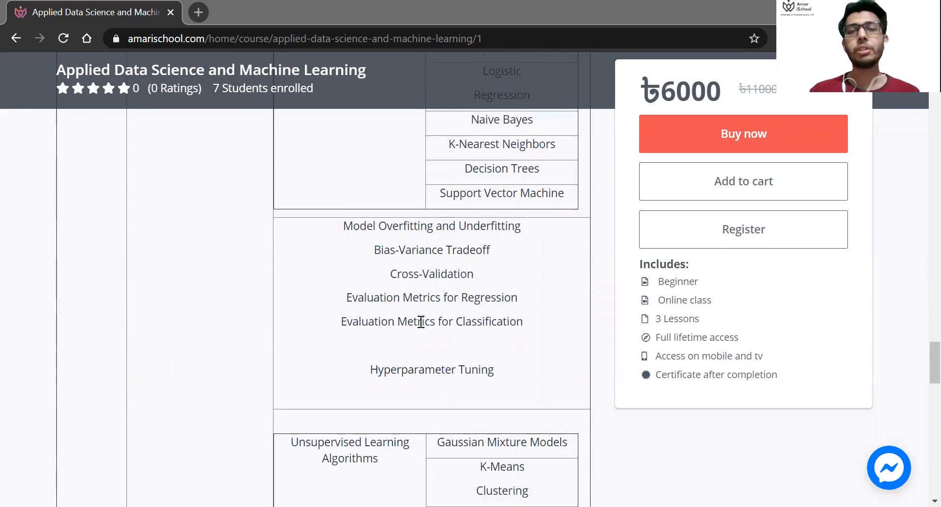
pyautogui.scroll(-3)
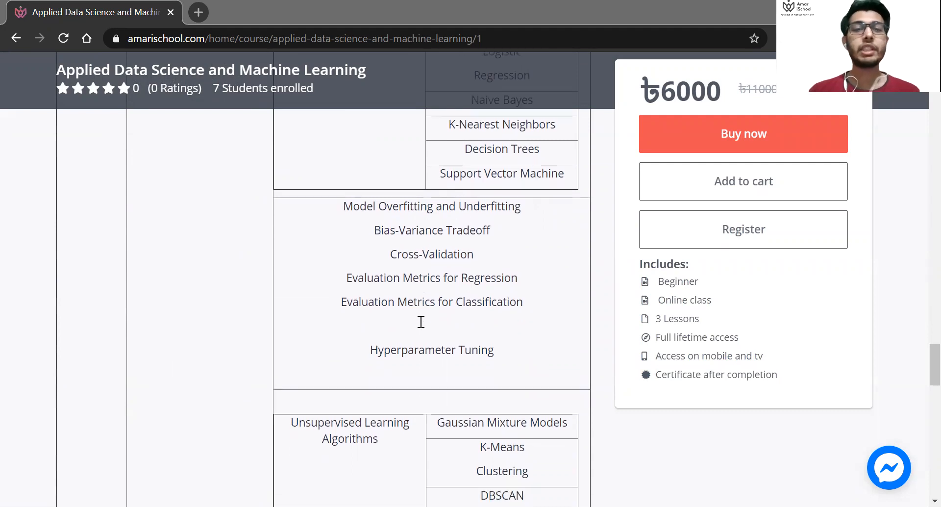
pyautogui.scroll(-3)
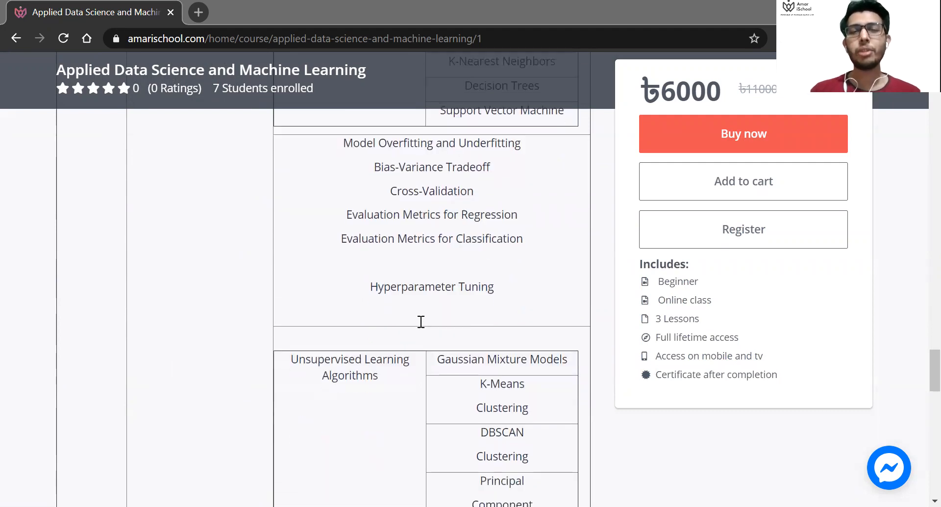
pyautogui.scroll(-3)
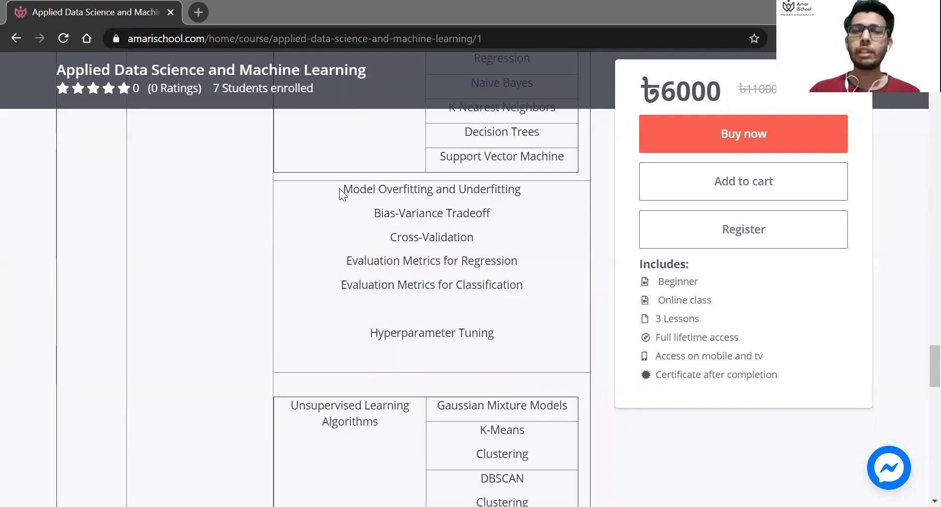
# Step: Highlight the model overfitting through Hyperparameter Tuning topics and continue into the week 14 Data Science in Cloud rows
pyautogui.moveTo(343, 188); pyautogui.dragTo(493, 333)
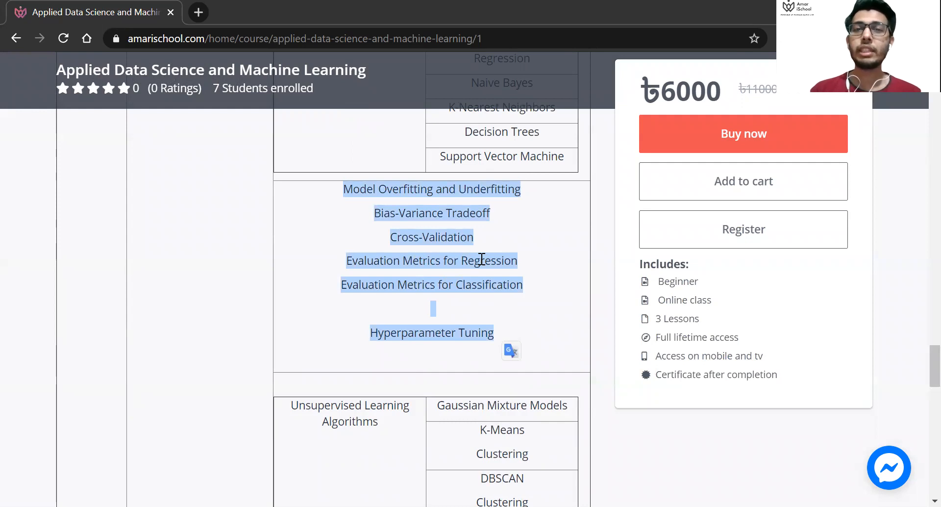
pyautogui.scroll(-3)
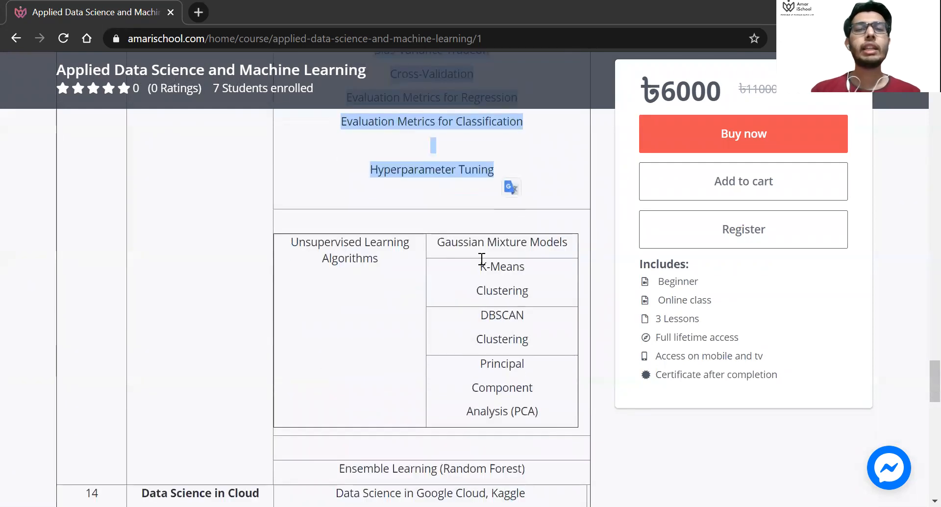
pyautogui.scroll(-3)
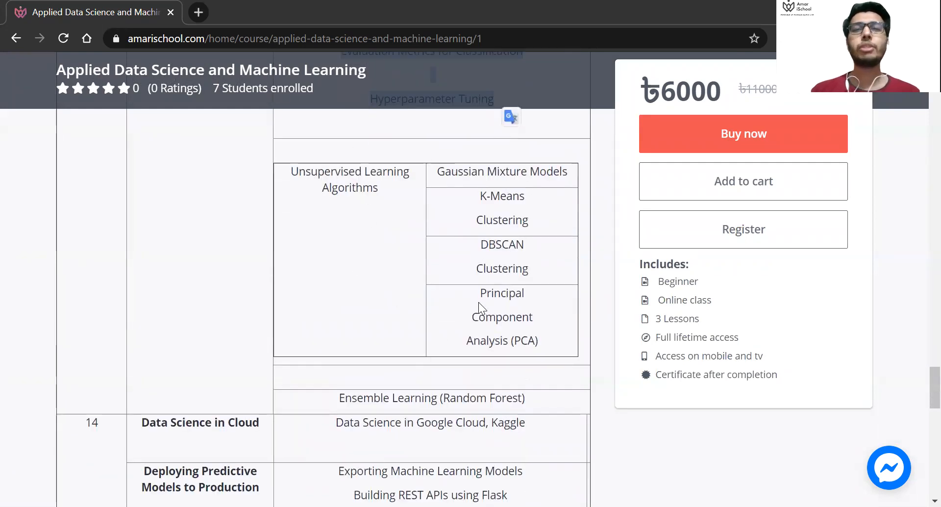
pyautogui.scroll(-3)
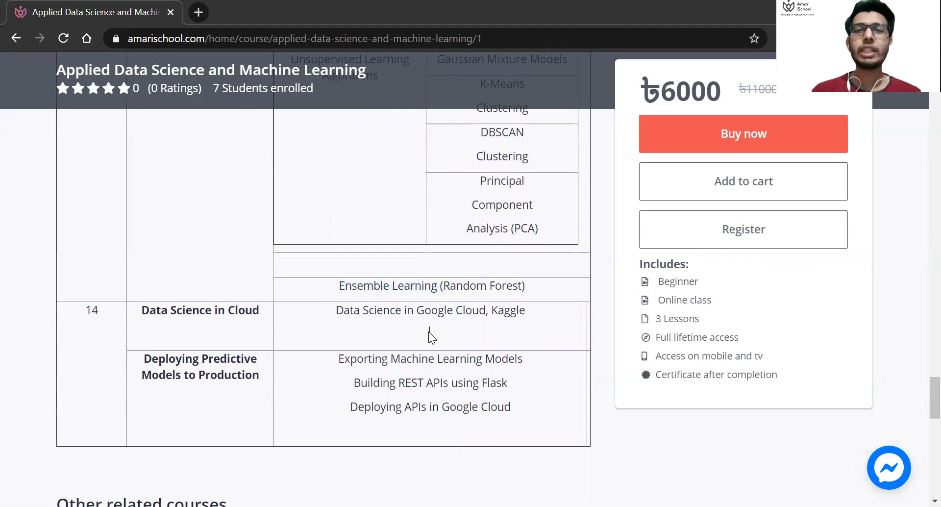
# Step: Scroll past the deployment topics to Other related courses and the About the instructor profile at the page's end
pyautogui.scroll(-3)
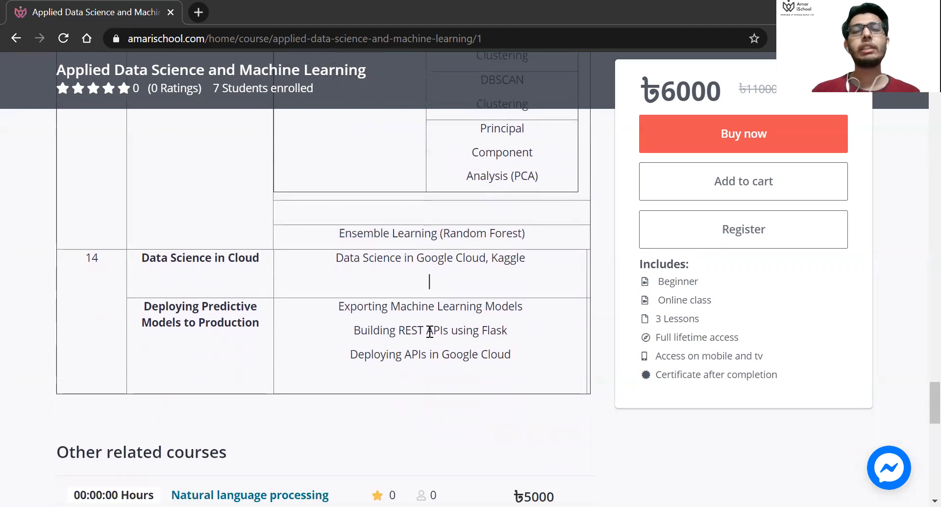
pyautogui.scroll(-3)
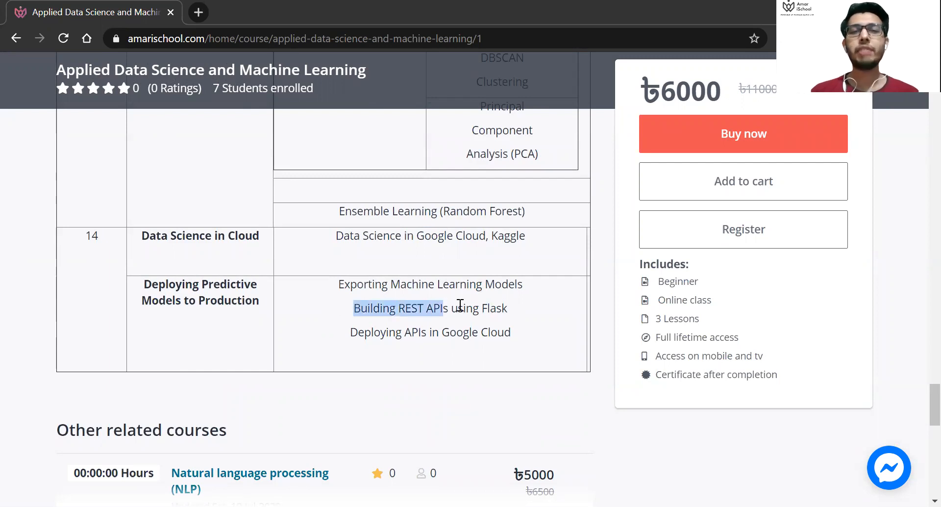
pyautogui.scroll(-3)
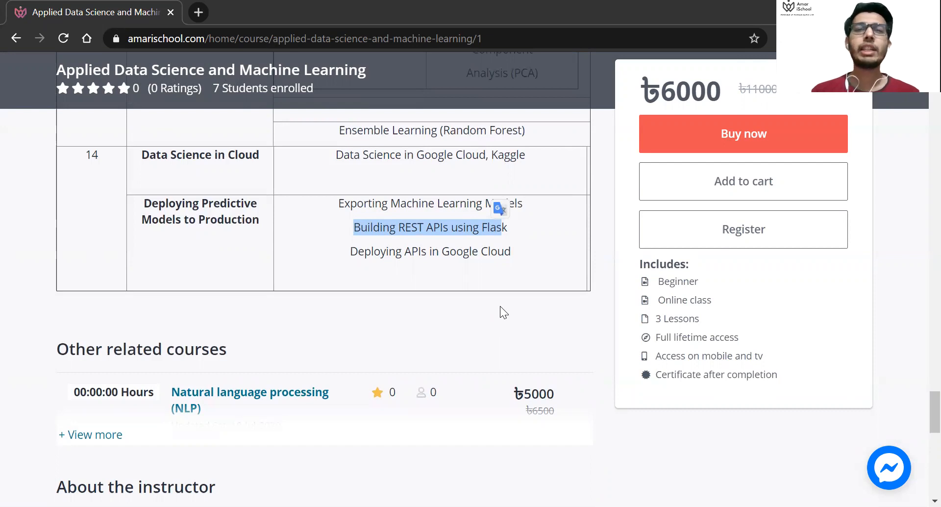
pyautogui.scroll(-3)
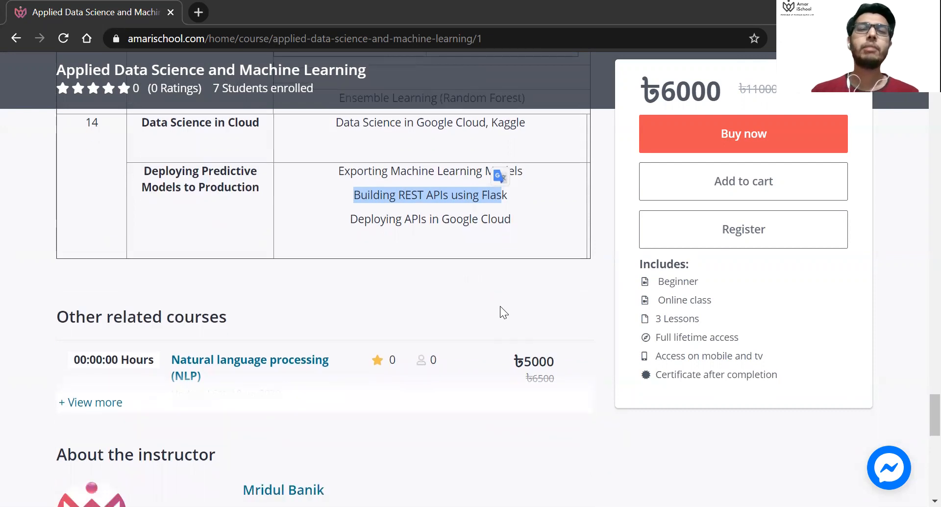
pyautogui.scroll(3)
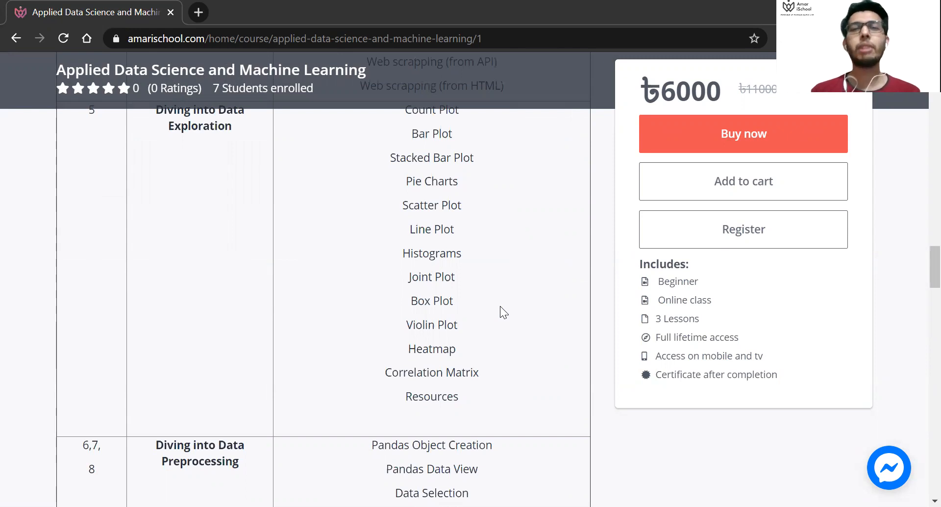
# Step: Move back through the modelling and preprocessing rows to the week 2 Python Programming for Data Science topics
pyautogui.scroll(-3)
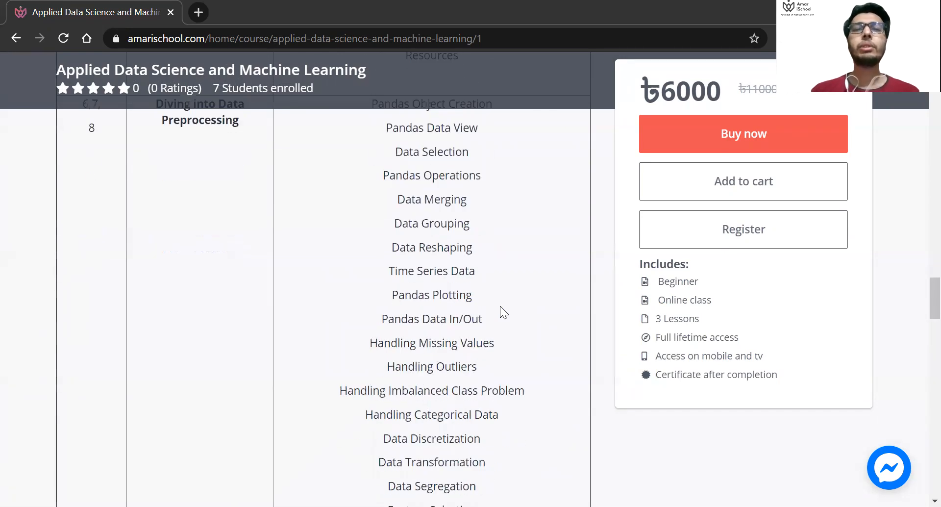
pyautogui.scroll(-3)
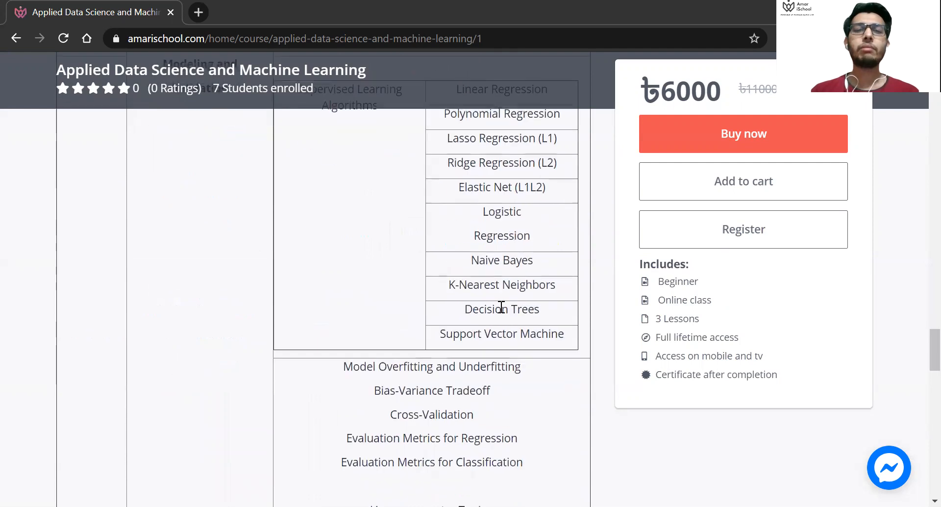
pyautogui.scroll(-3)
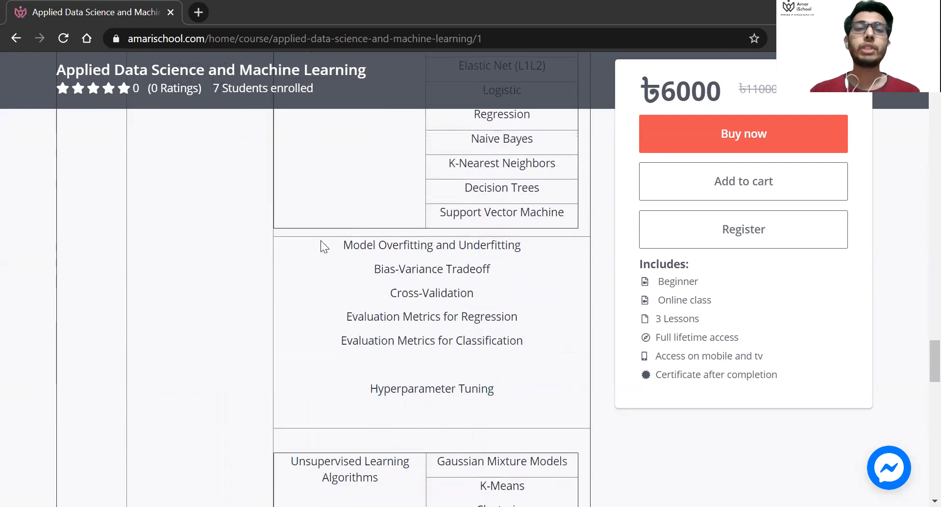
pyautogui.scroll(-3)
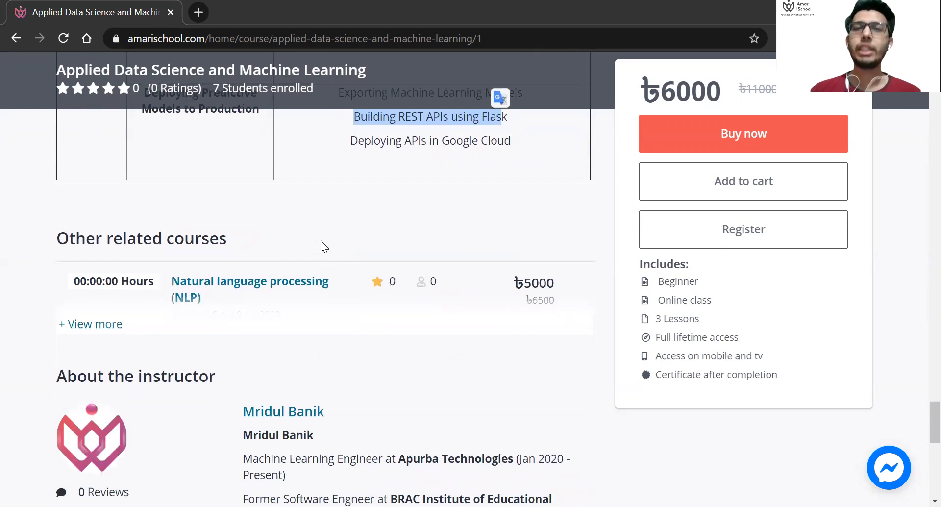
pyautogui.scroll(3)
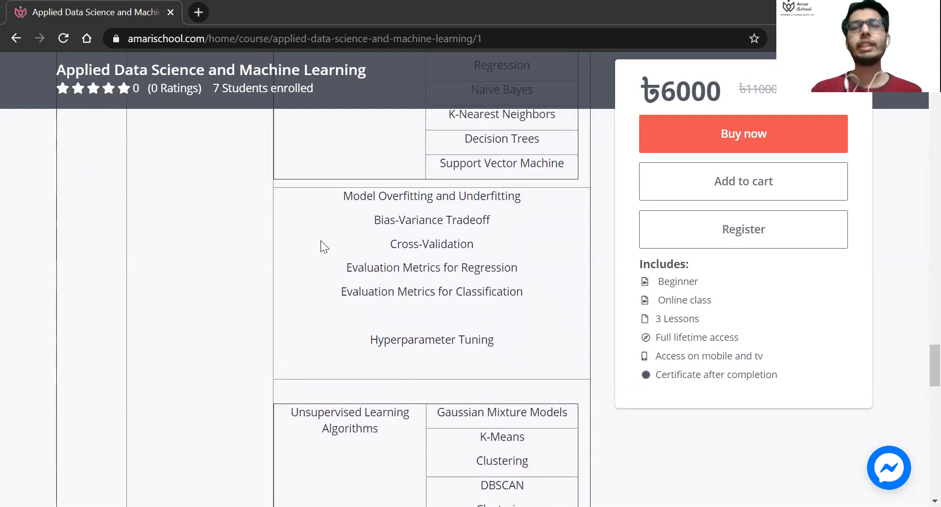
pyautogui.scroll(-3)
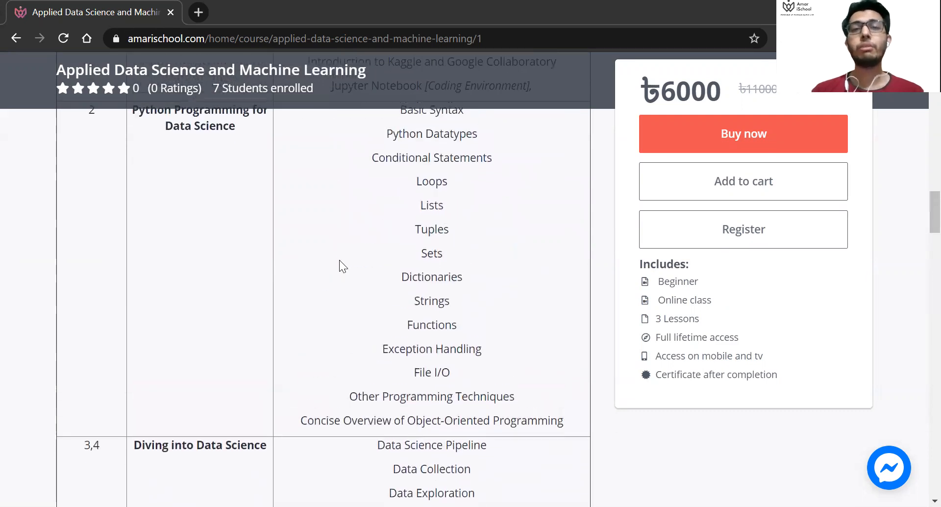
pyautogui.scroll(-3)
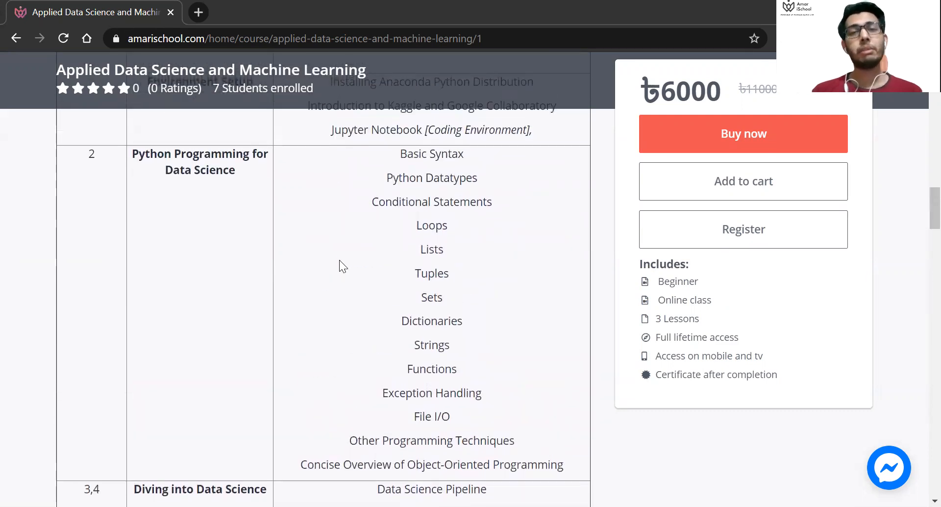
pyautogui.scroll(-3)
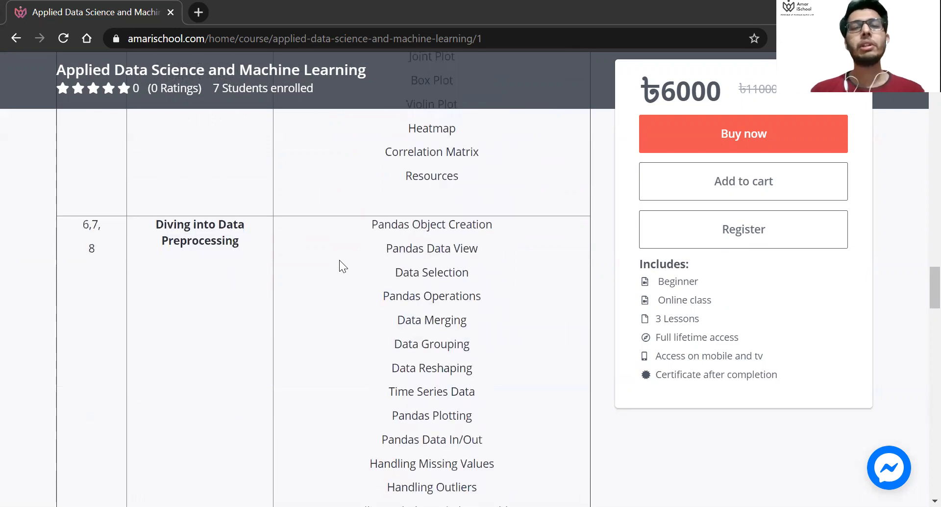
pyautogui.scroll(-3)
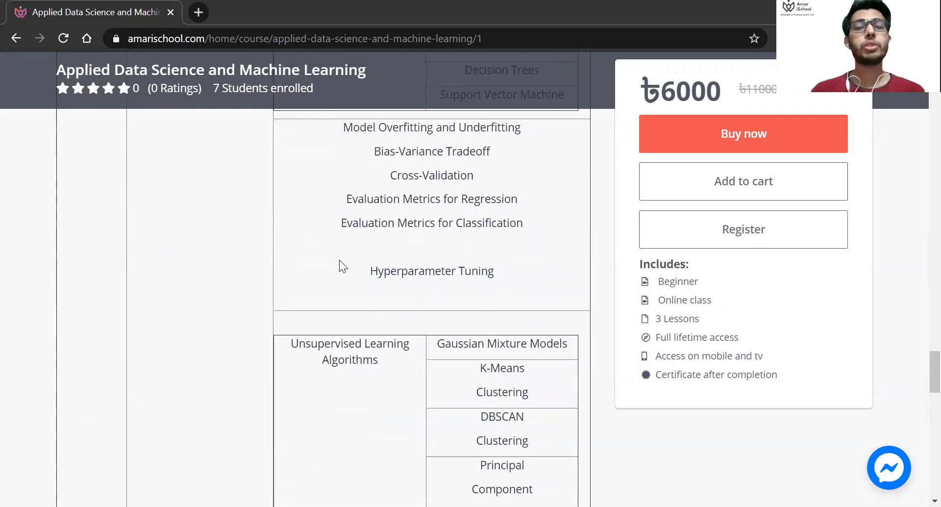
pyautogui.scroll(-3)
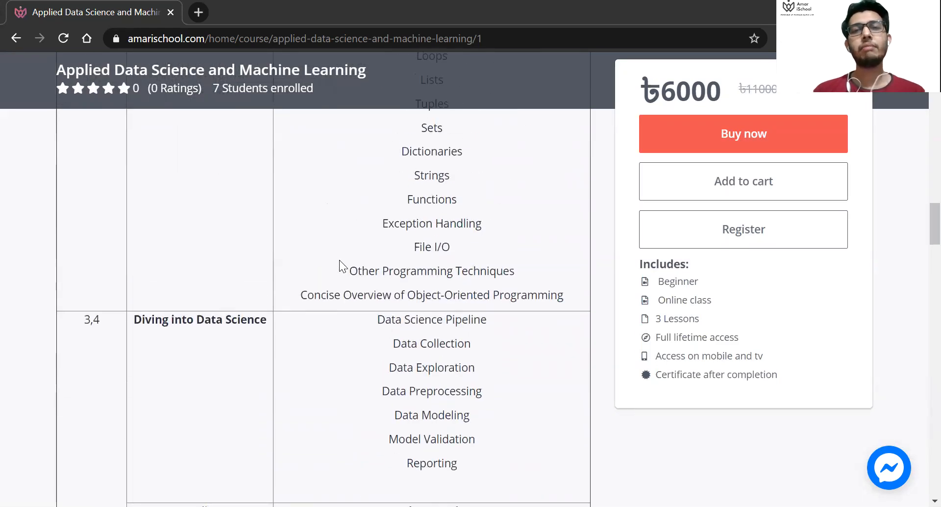
pyautogui.scroll(3)
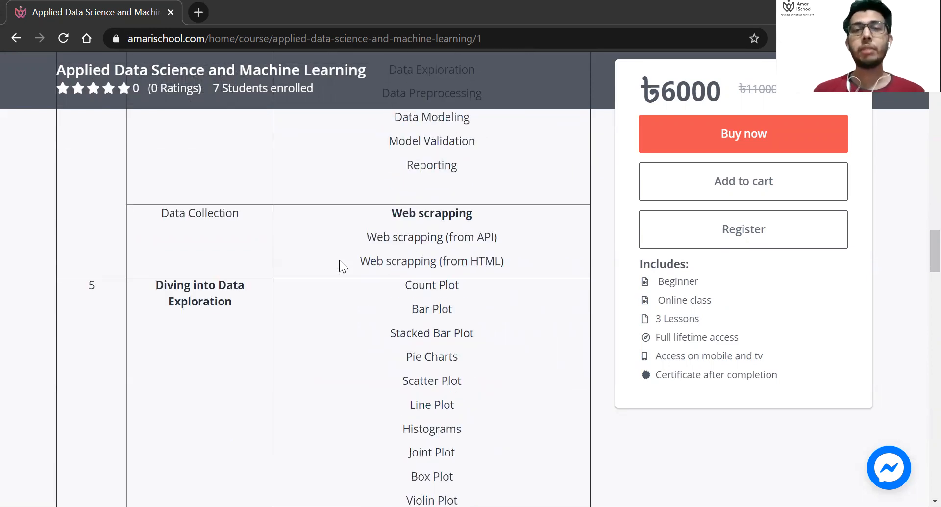
pyautogui.scroll(-3)
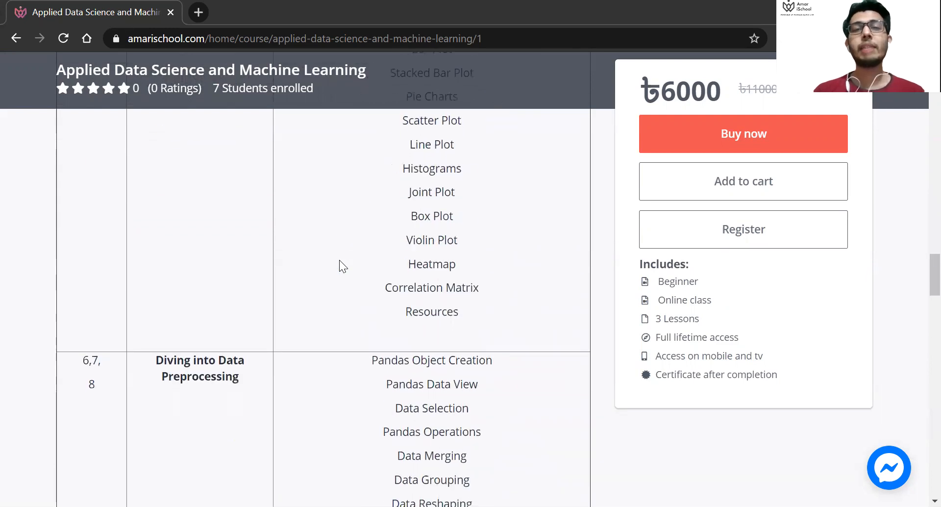
pyautogui.scroll(-3)
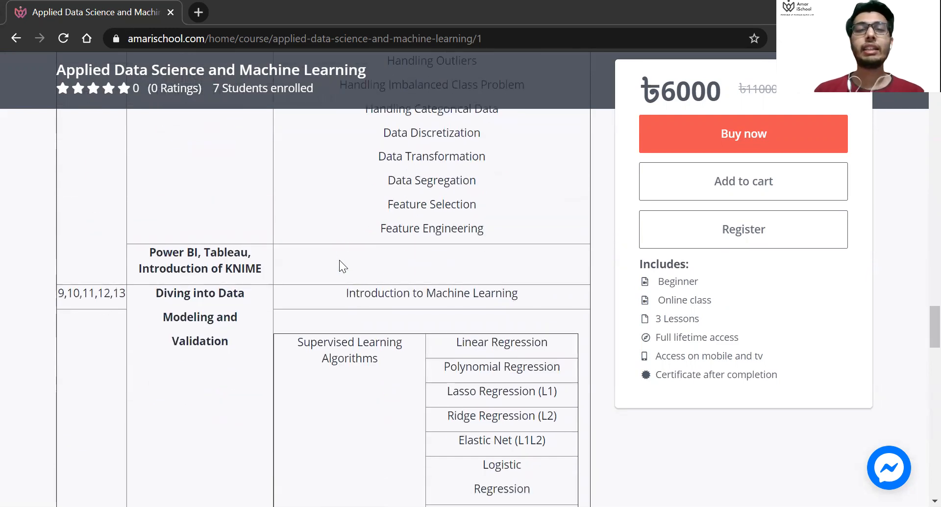
pyautogui.scroll(-3)
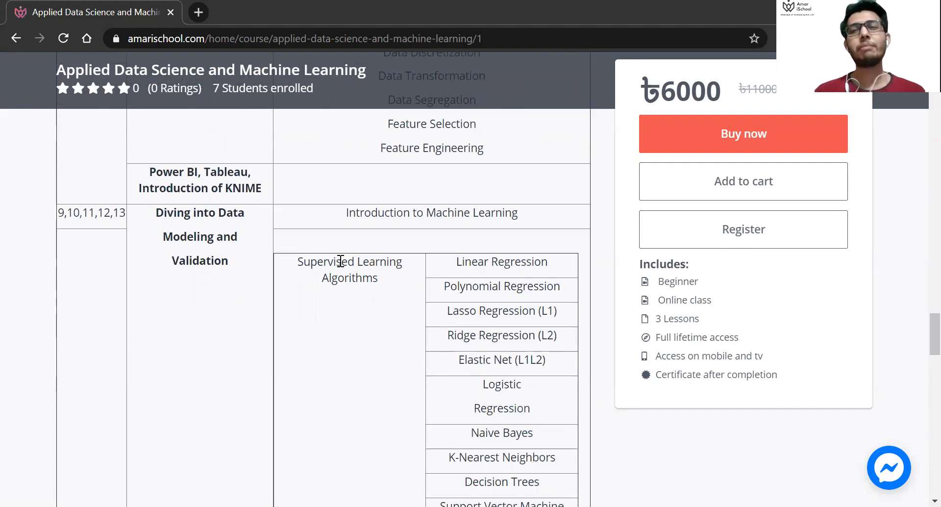
pyautogui.scroll(-3)
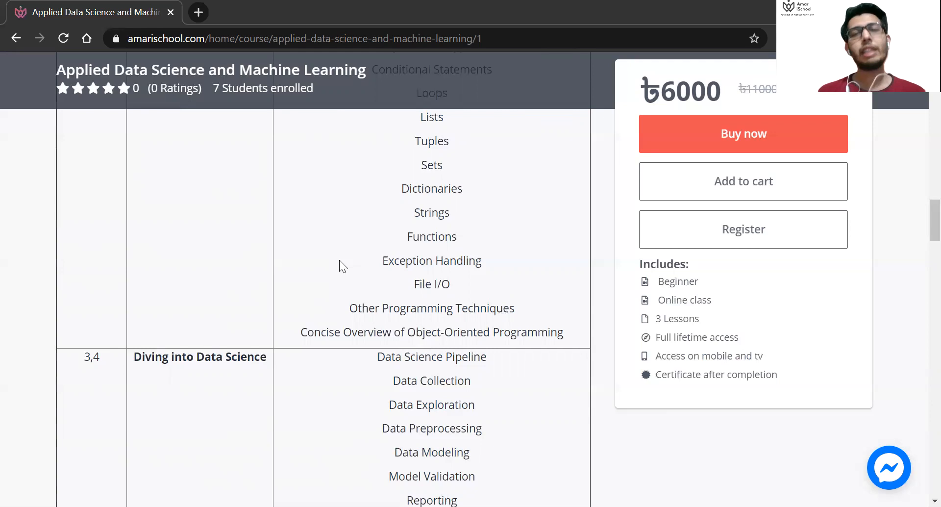
# Step: Scroll past preprocessing to the supervised algorithms, overfitting, cross-validation and hyperparameter tuning topics
pyautogui.scroll(-3)
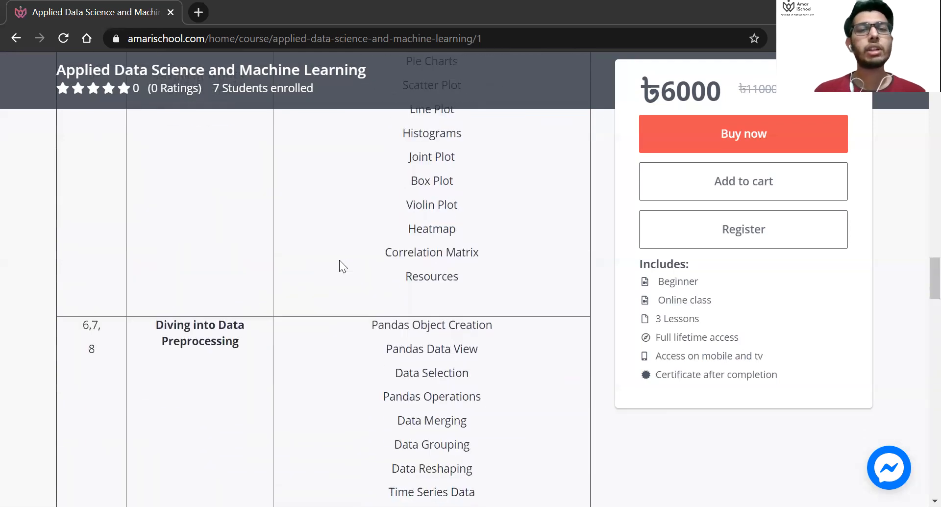
pyautogui.scroll(-3)
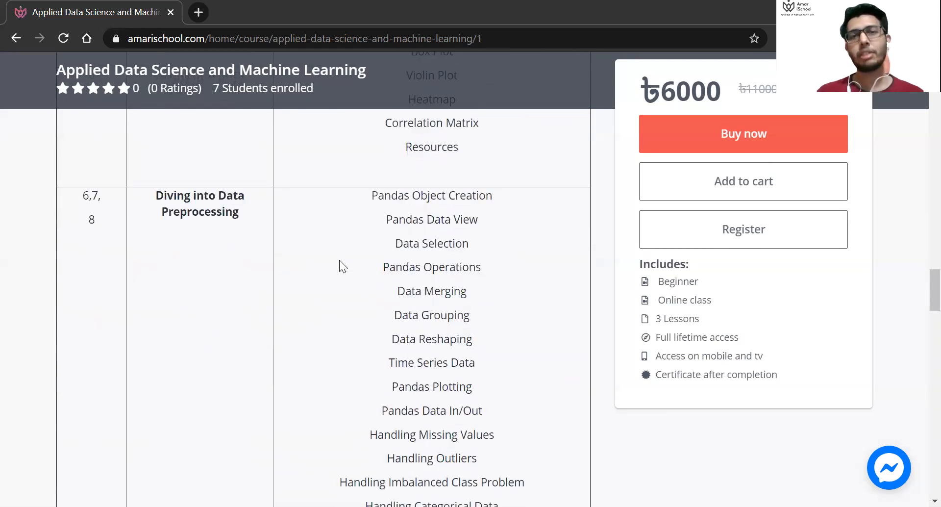
pyautogui.scroll(-3)
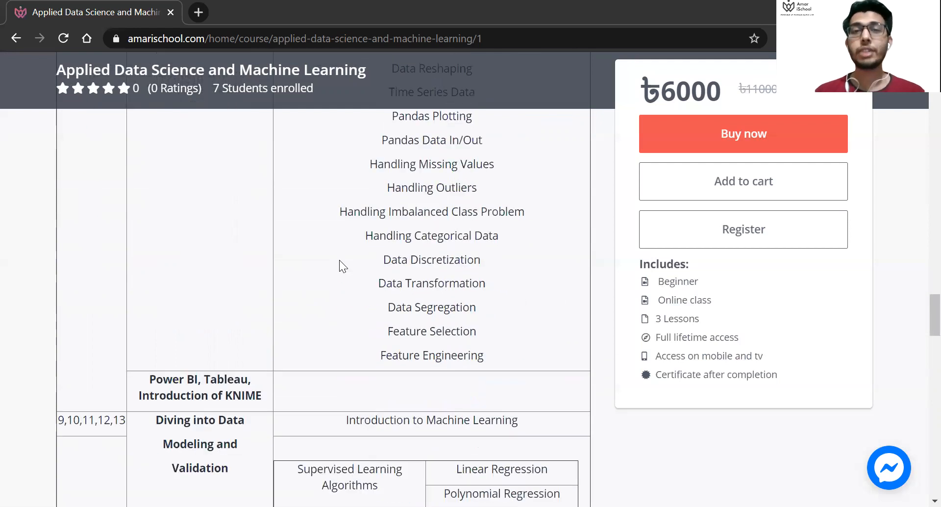
pyautogui.scroll(-3)
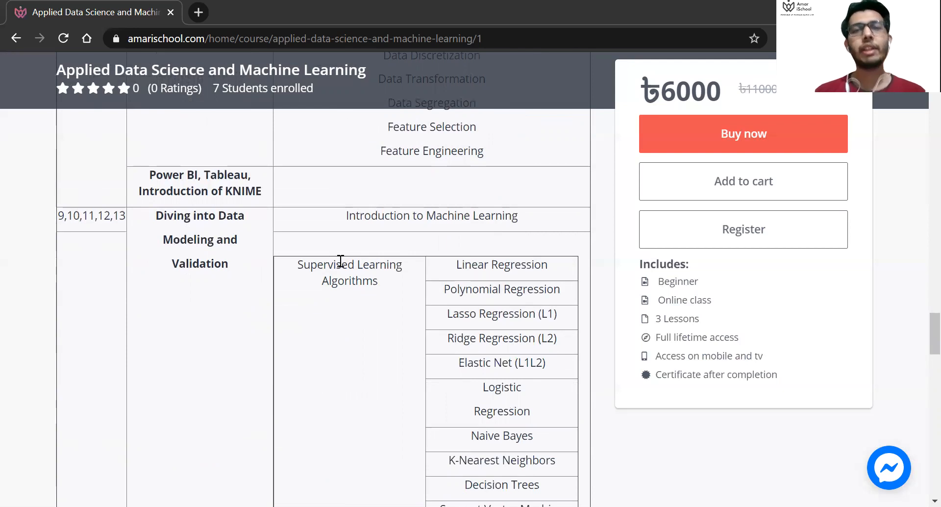
pyautogui.scroll(-3)
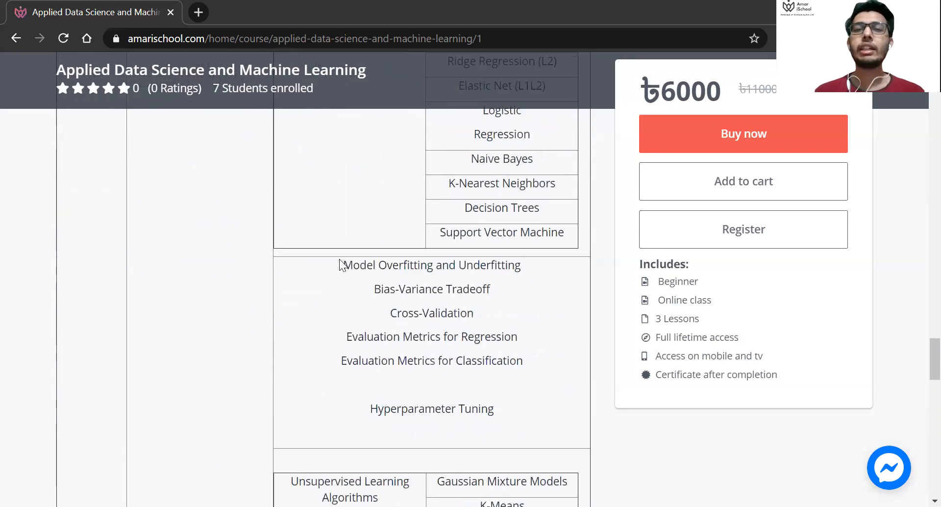